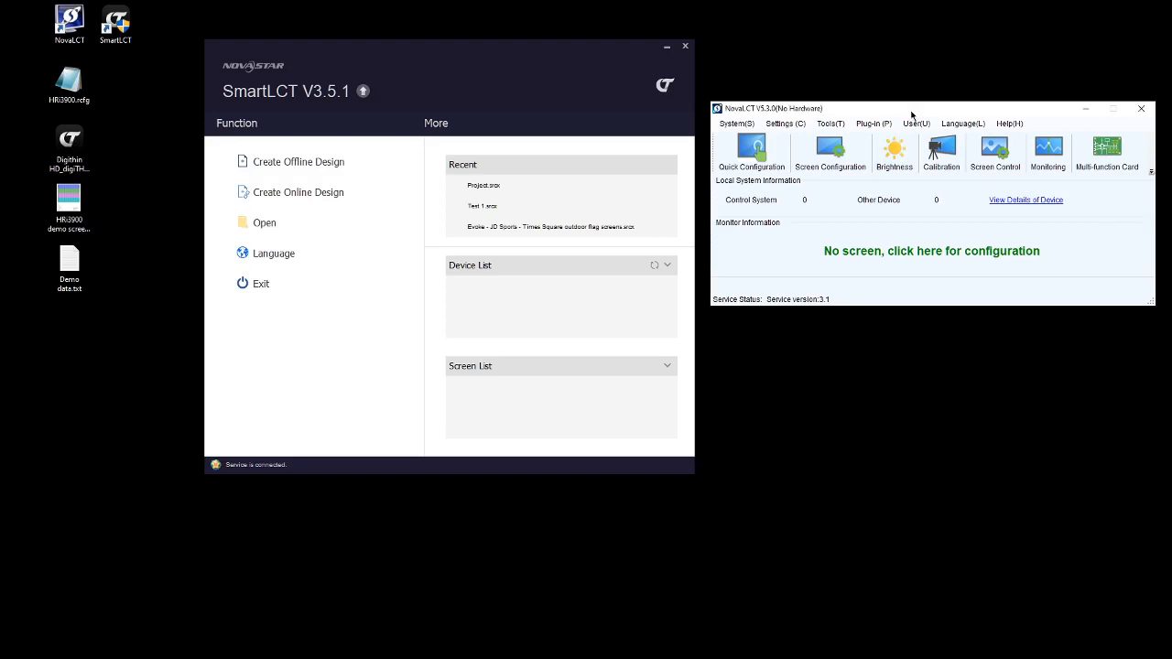
Step: Choose Demonstration Login from the User menu so the password prompt appears prefilled
click(916, 124)
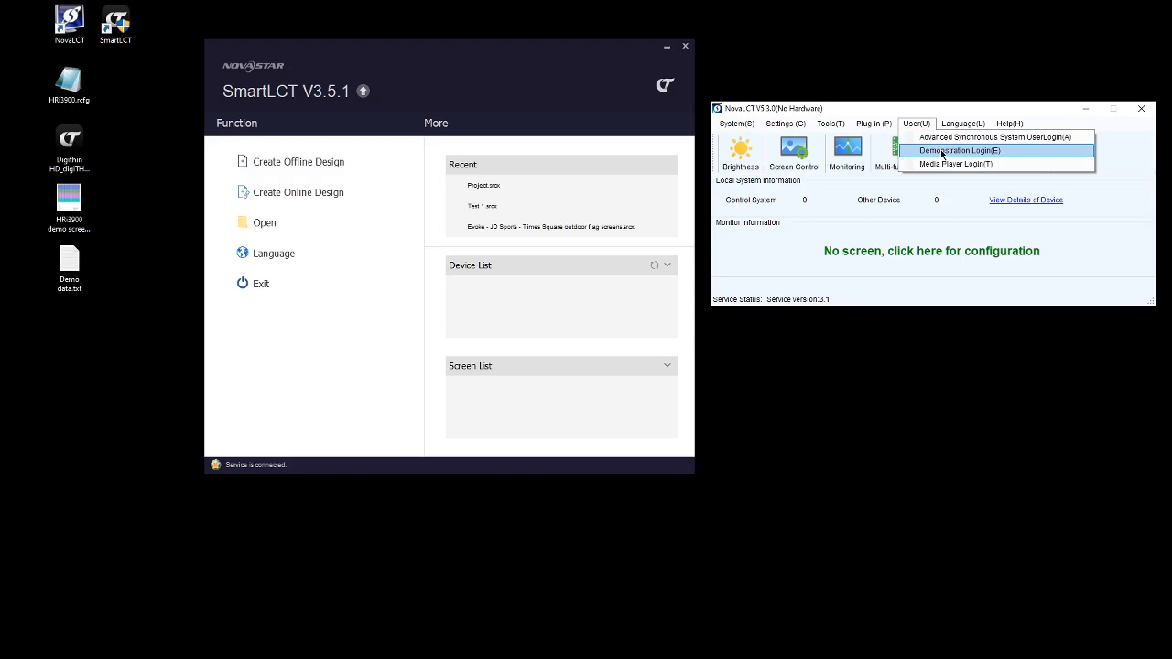
mouse_move(996, 136)
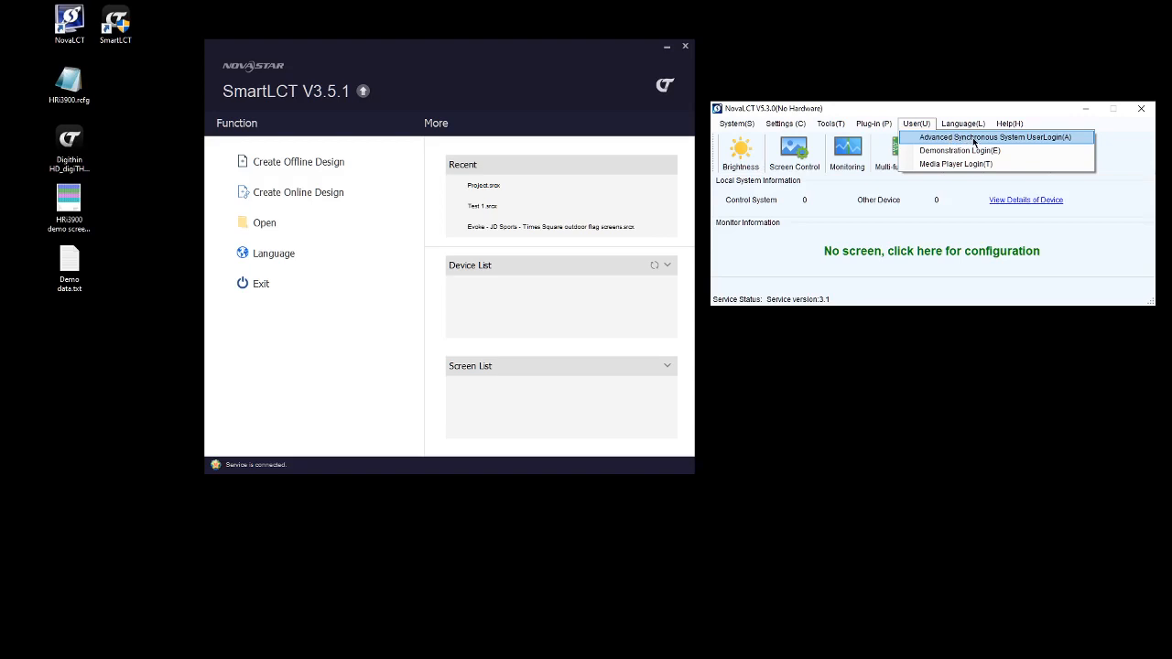
mouse_move(970, 150)
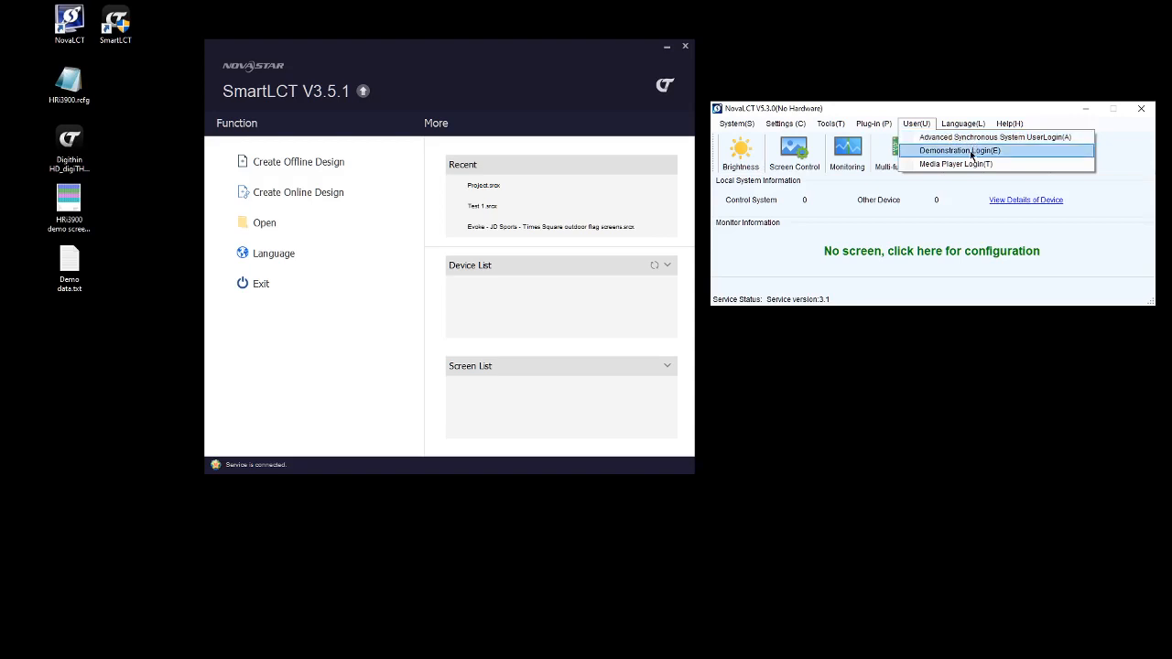
click(994, 135)
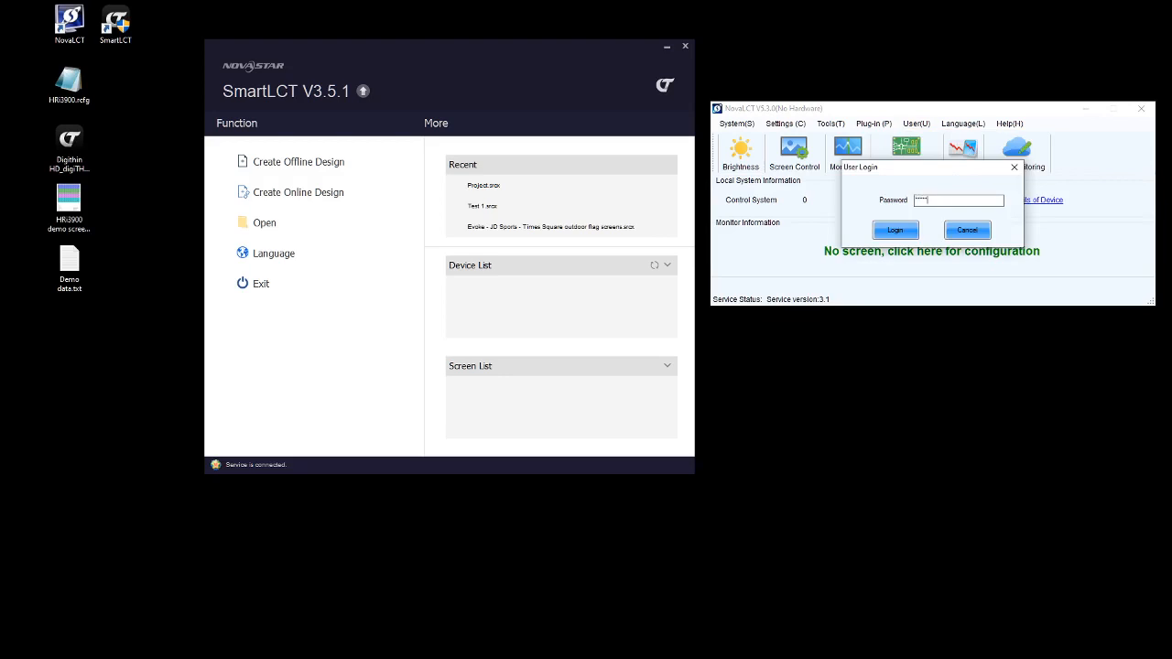
Step: Log in to demonstration mode and start Screen Configuration with Configure Screen on the COM port
click(893, 230)
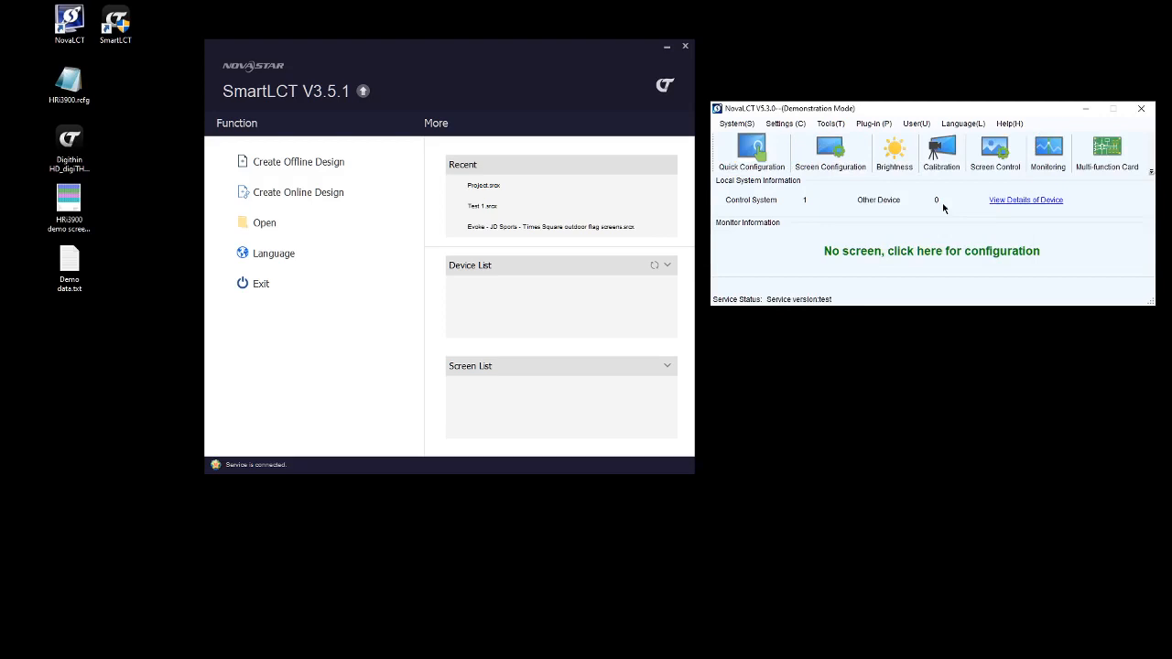
click(829, 154)
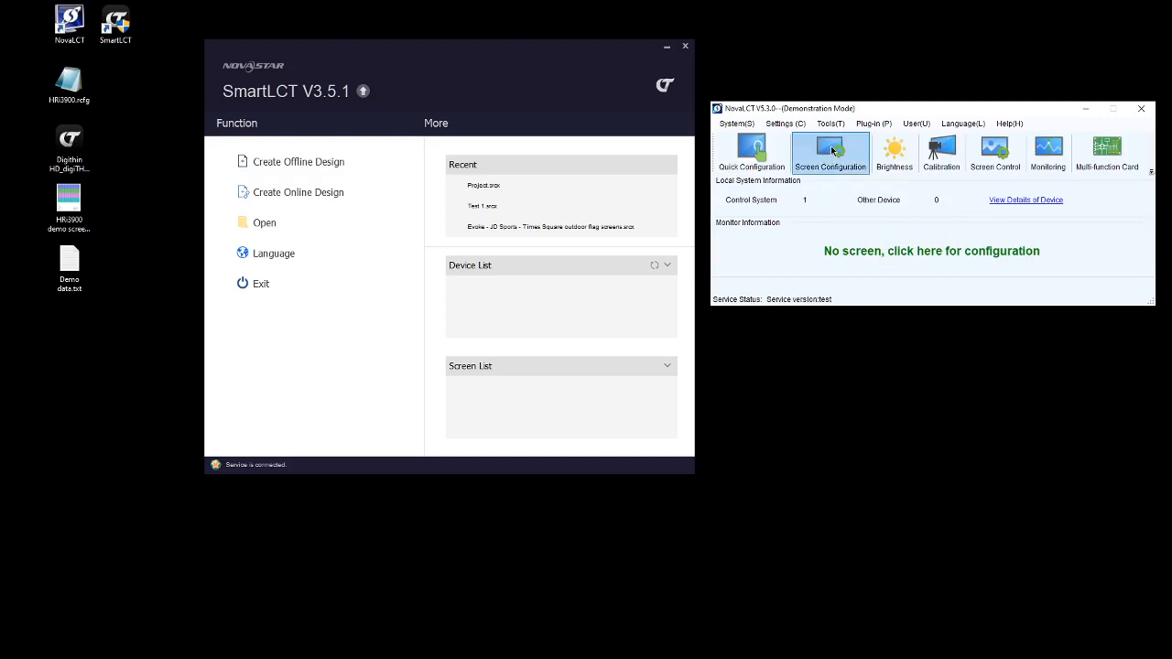
click(830, 154)
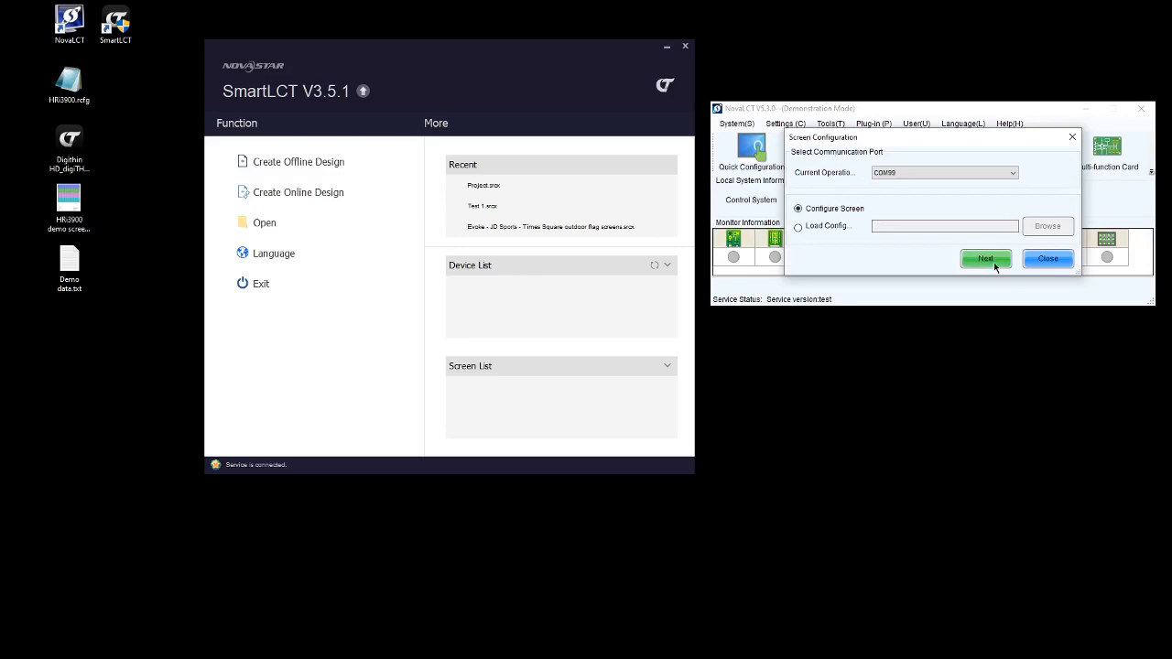
click(985, 259)
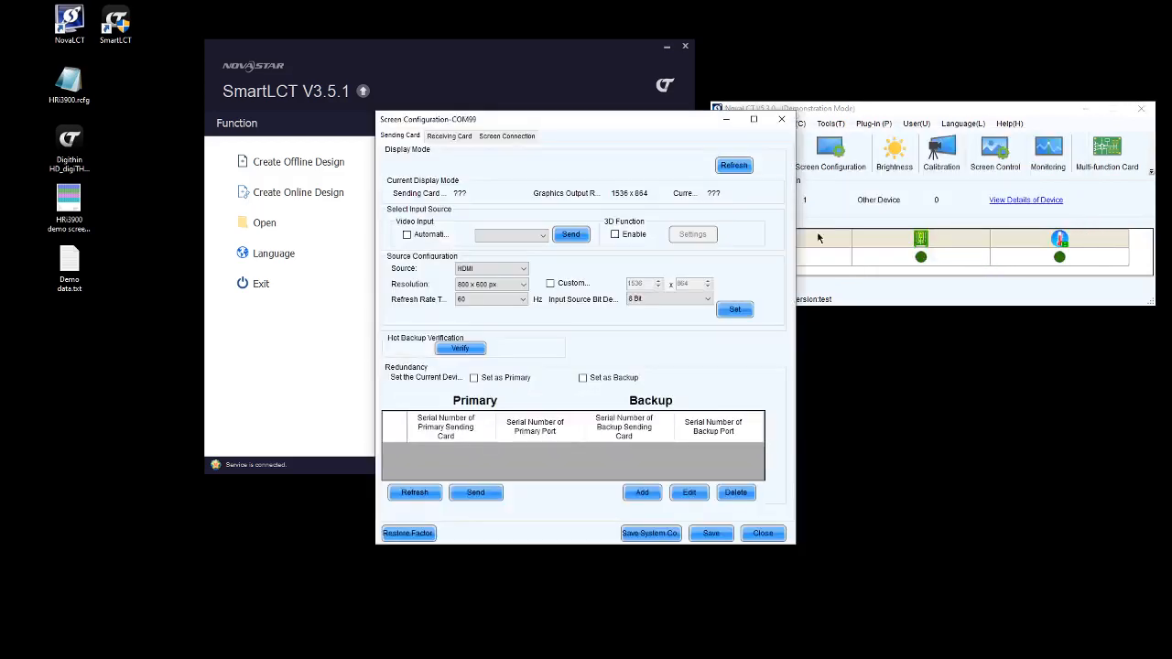
Step: Load the receiving card parameters from the .rcfg file on the Desktop
click(448, 135)
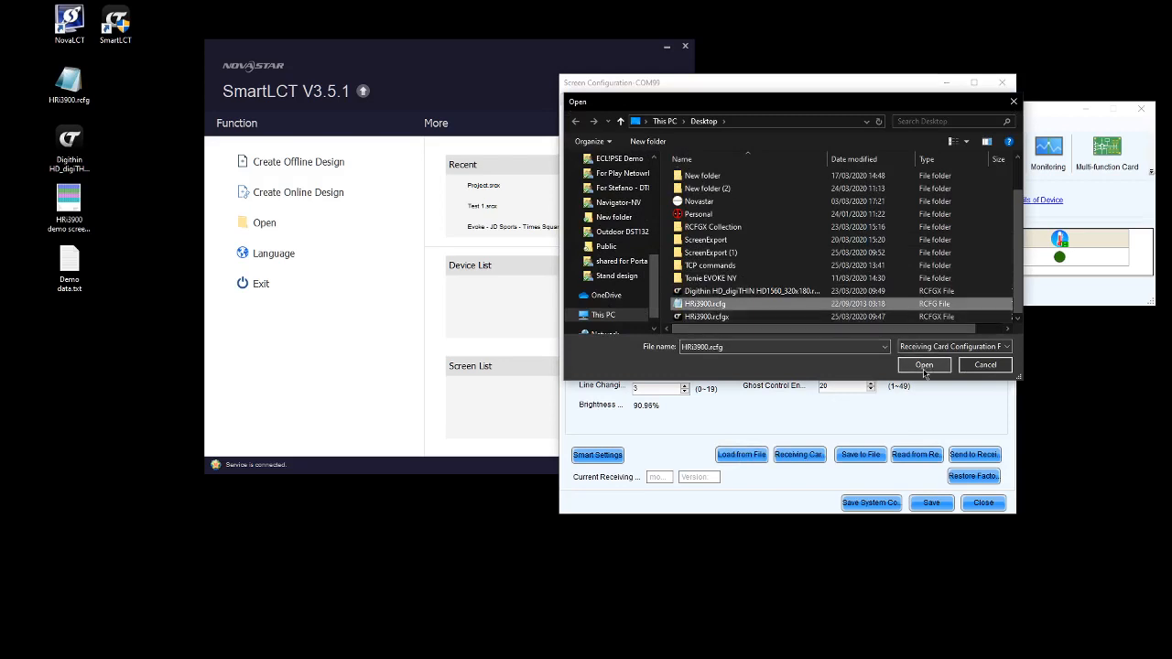
click(923, 364)
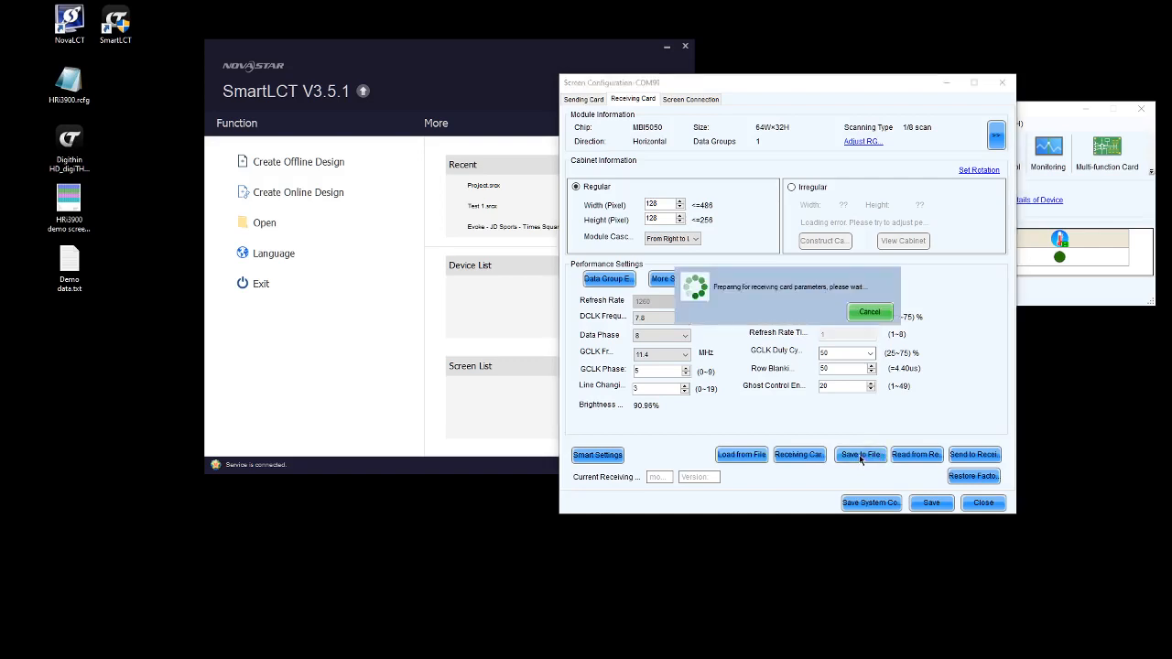
Step: Save the receiving card configuration to a new file named RCFGC TEST on the Desktop
click(860, 455)
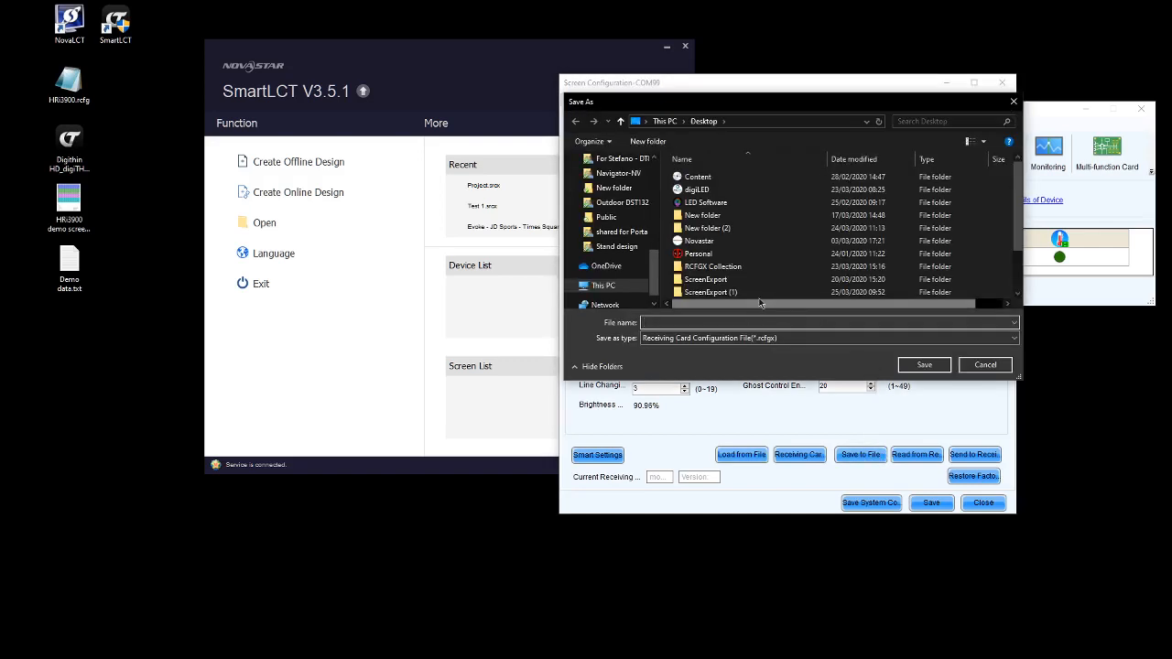
scroll(down, 3)
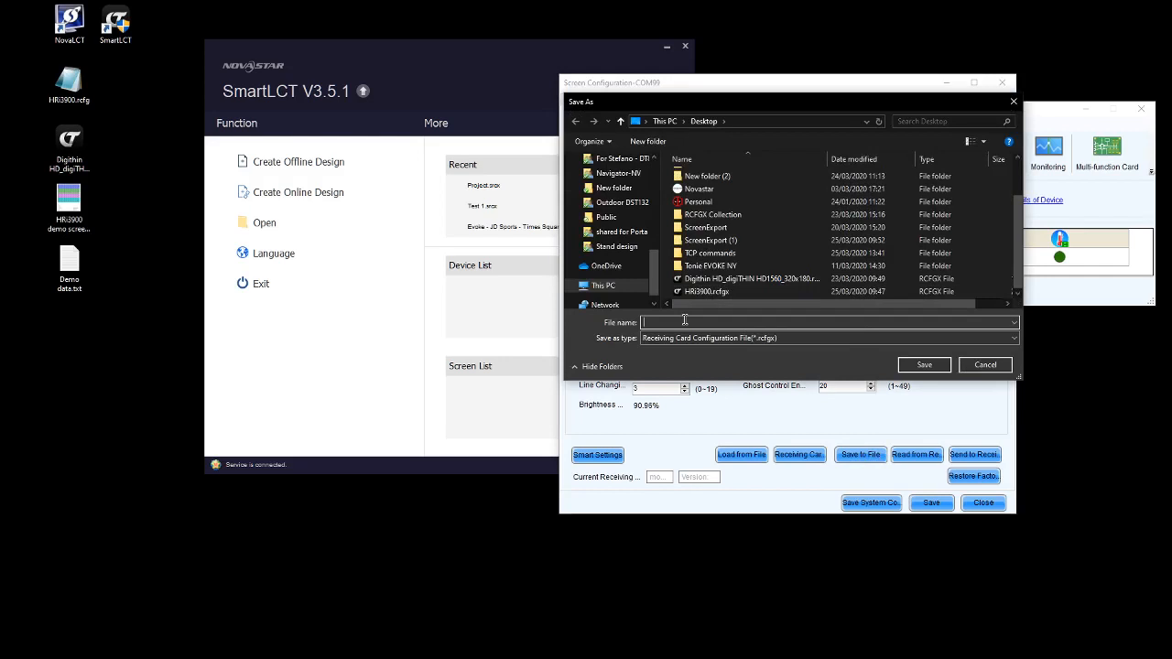
text(RCH)
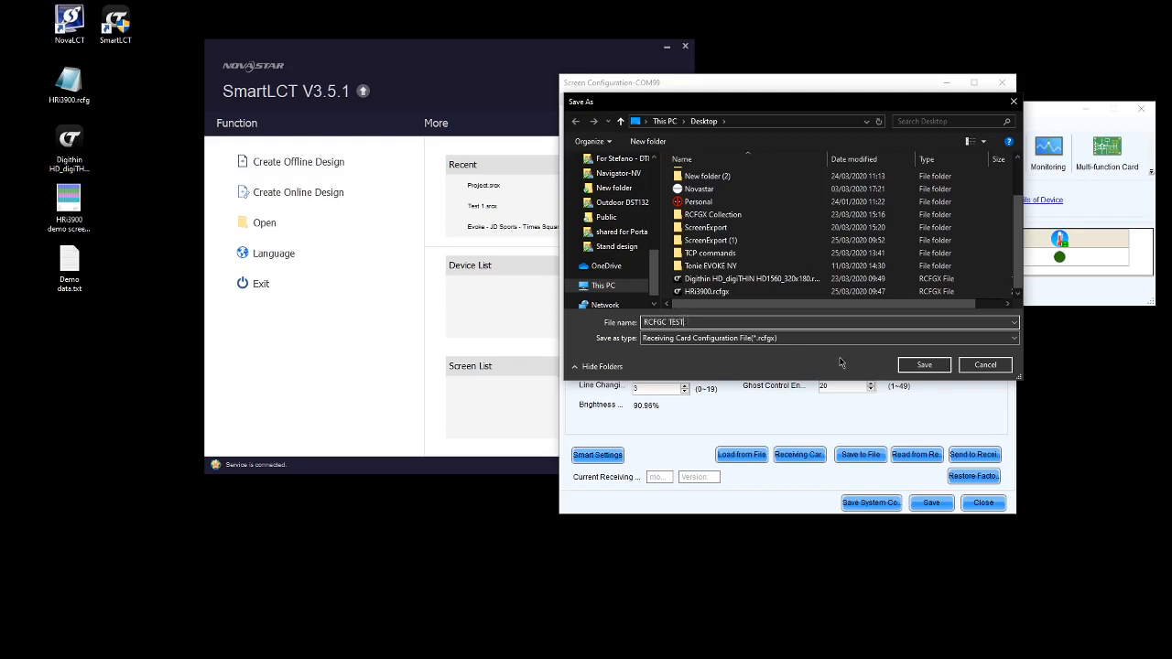
click(1010, 337)
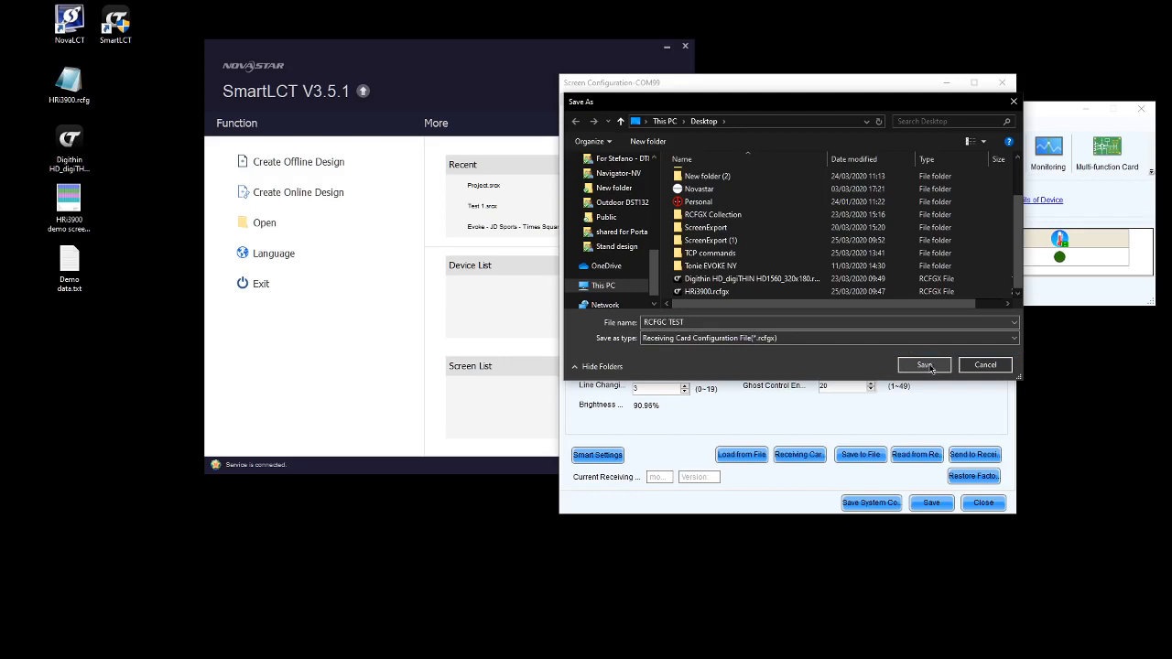
click(922, 364)
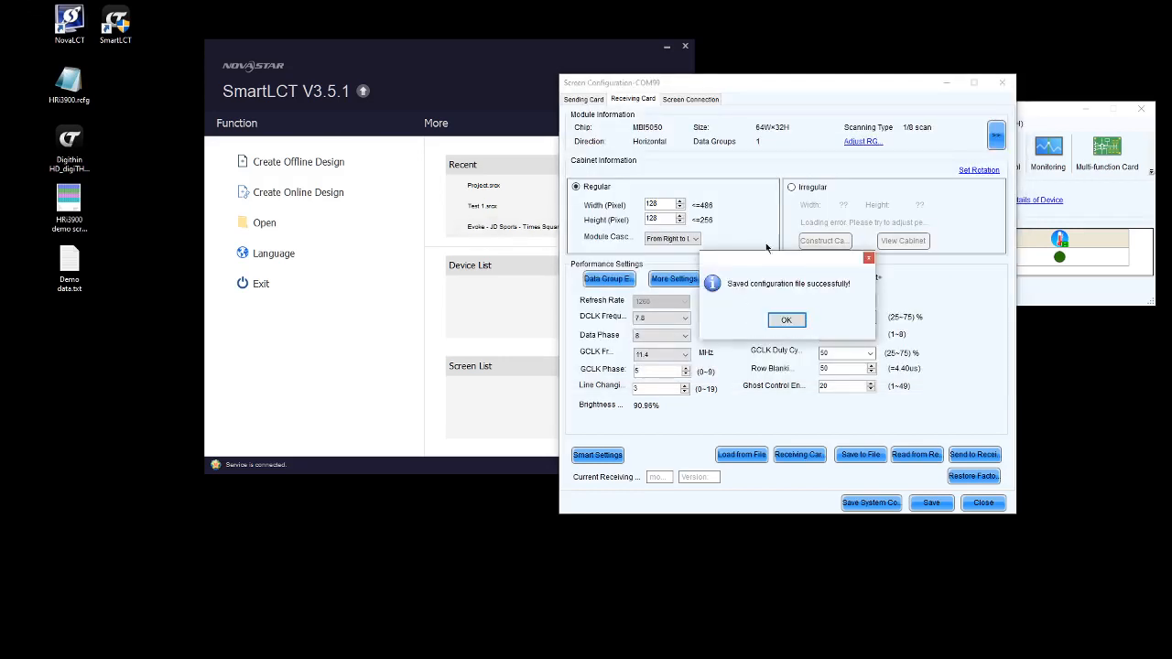
Step: Acknowledge the save success message and close the Screen Configuration window
click(786, 318)
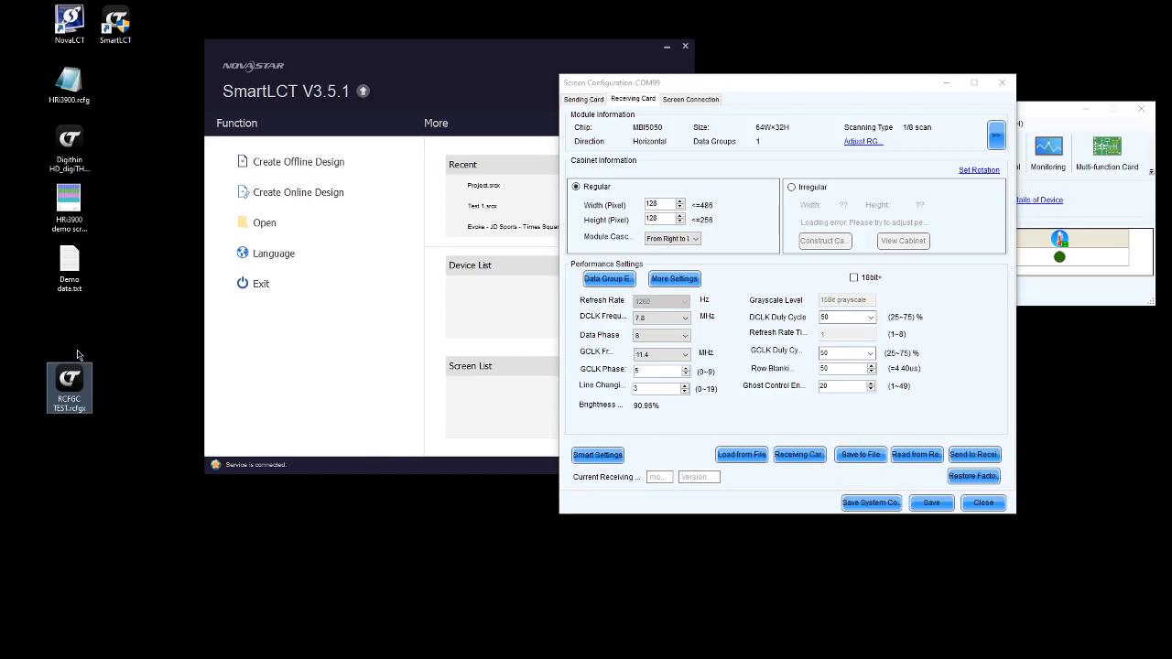
mouse_move(155, 407)
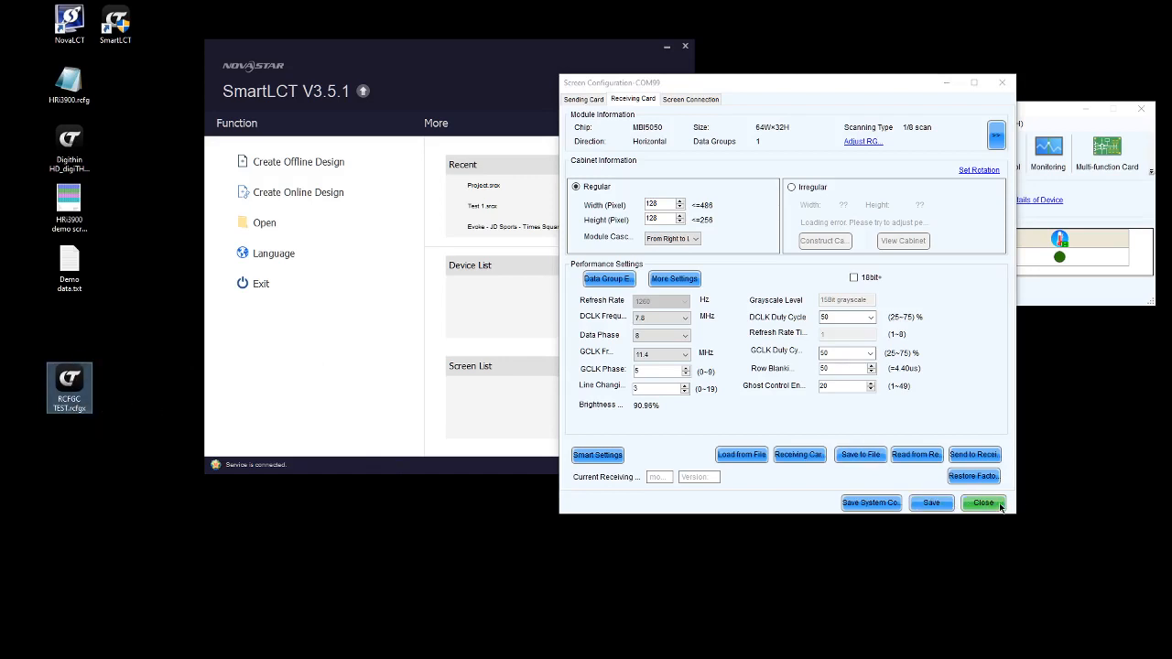
click(981, 501)
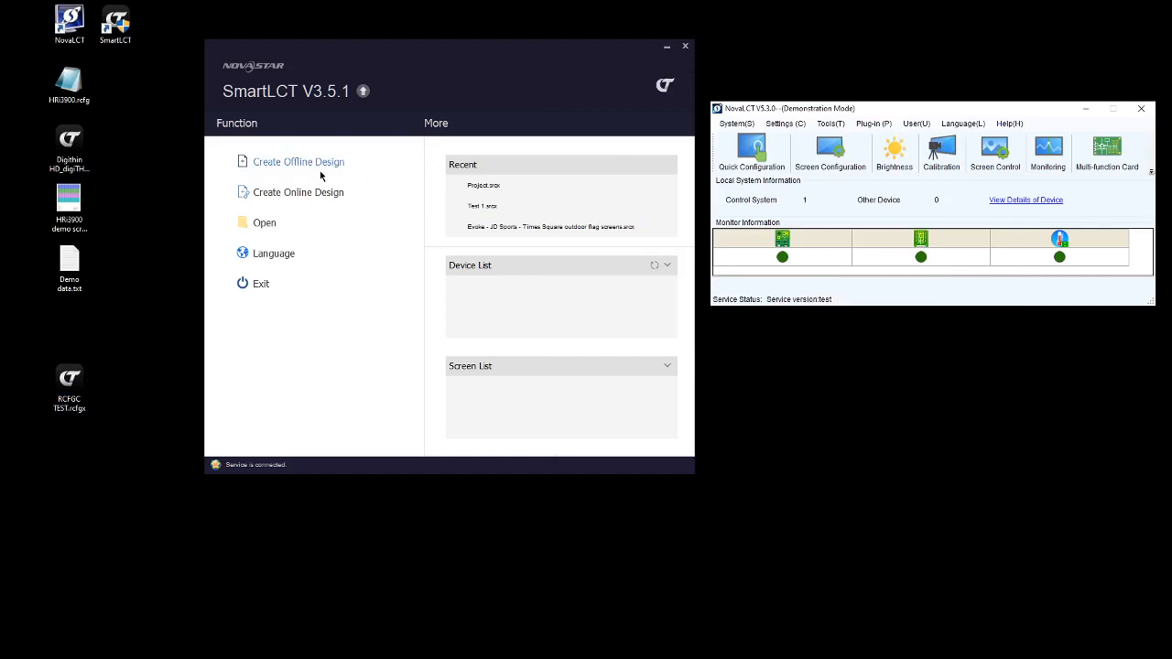
Step: Create a new offline design with default settings, replacing the existing SmartLCT project
click(298, 161)
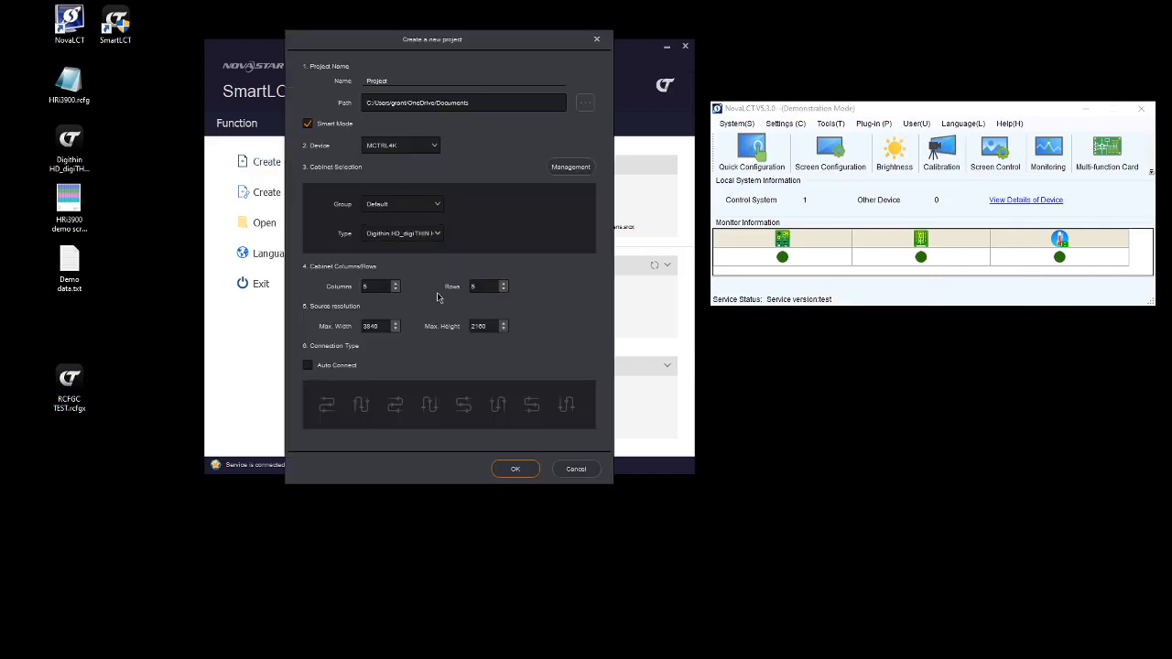
click(514, 469)
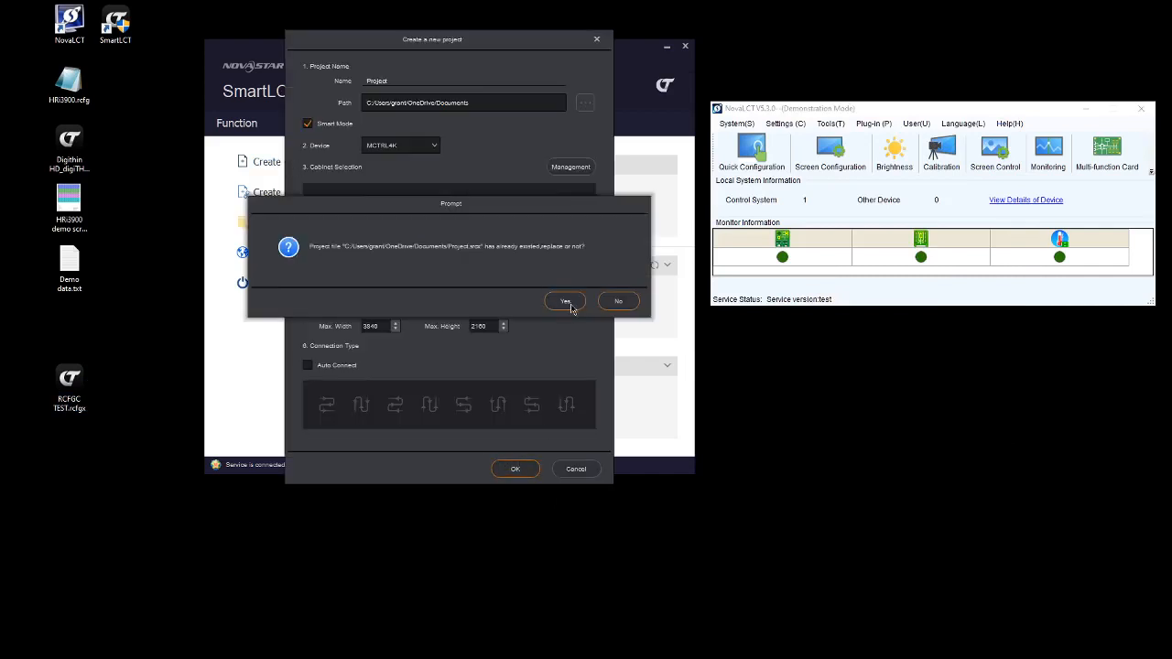
click(564, 300)
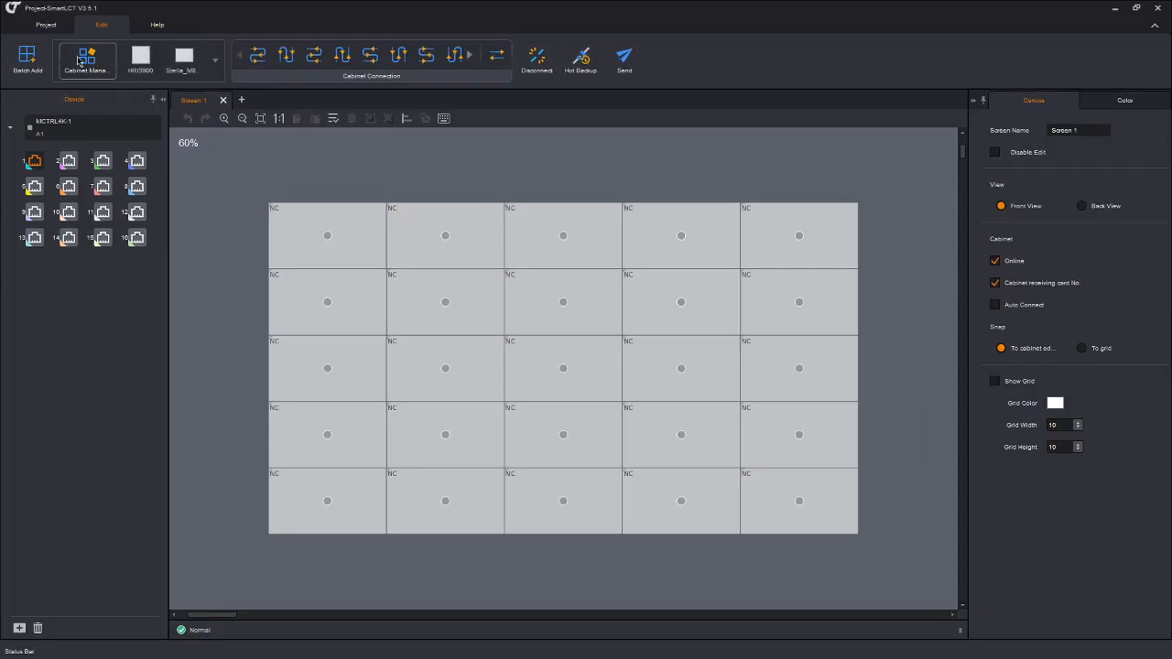
Step: Import RCFGC TEST .rcfgx into the cabinet library, then delete all default cabinets from the canvas
click(85, 59)
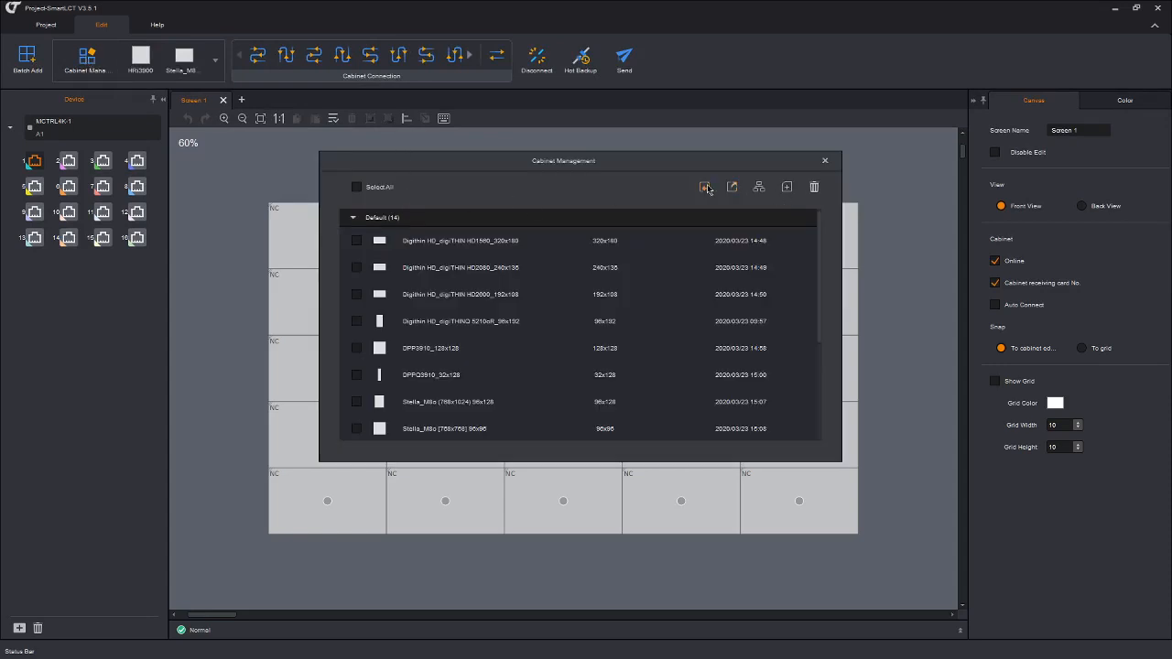
click(707, 187)
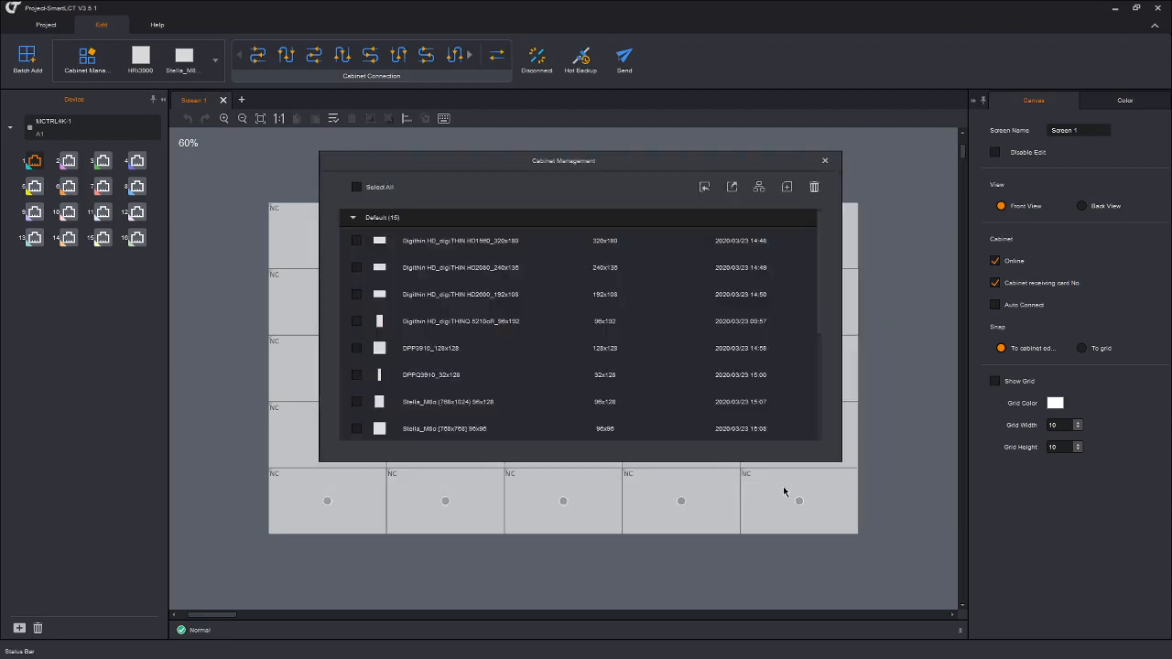
click(824, 161)
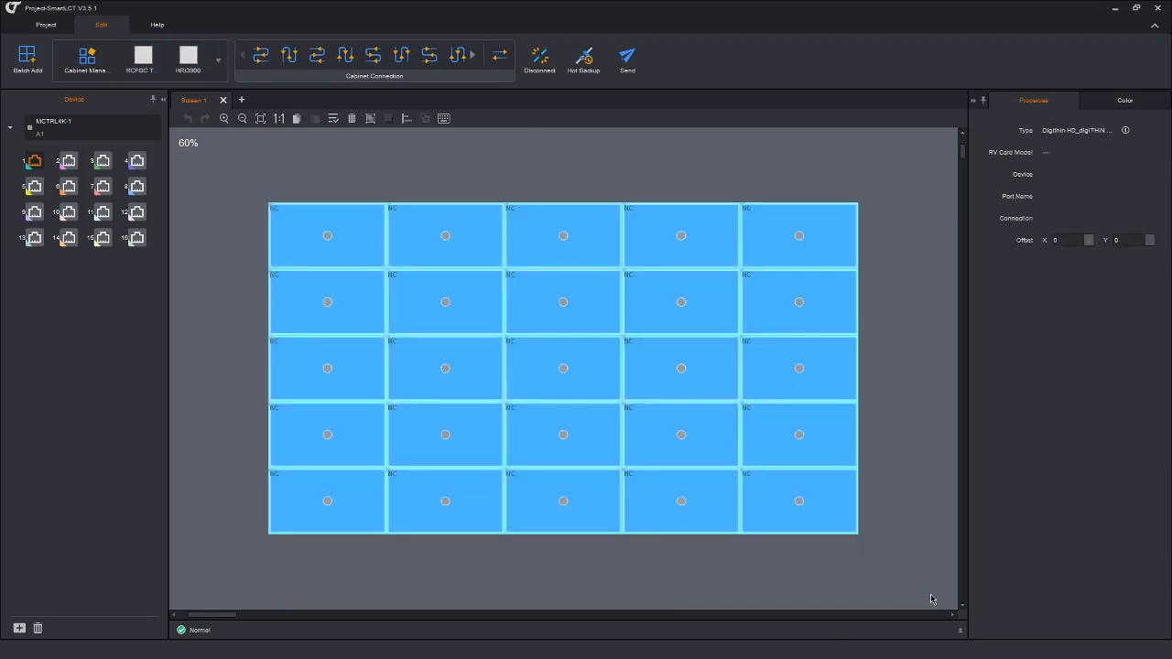
click(143, 59)
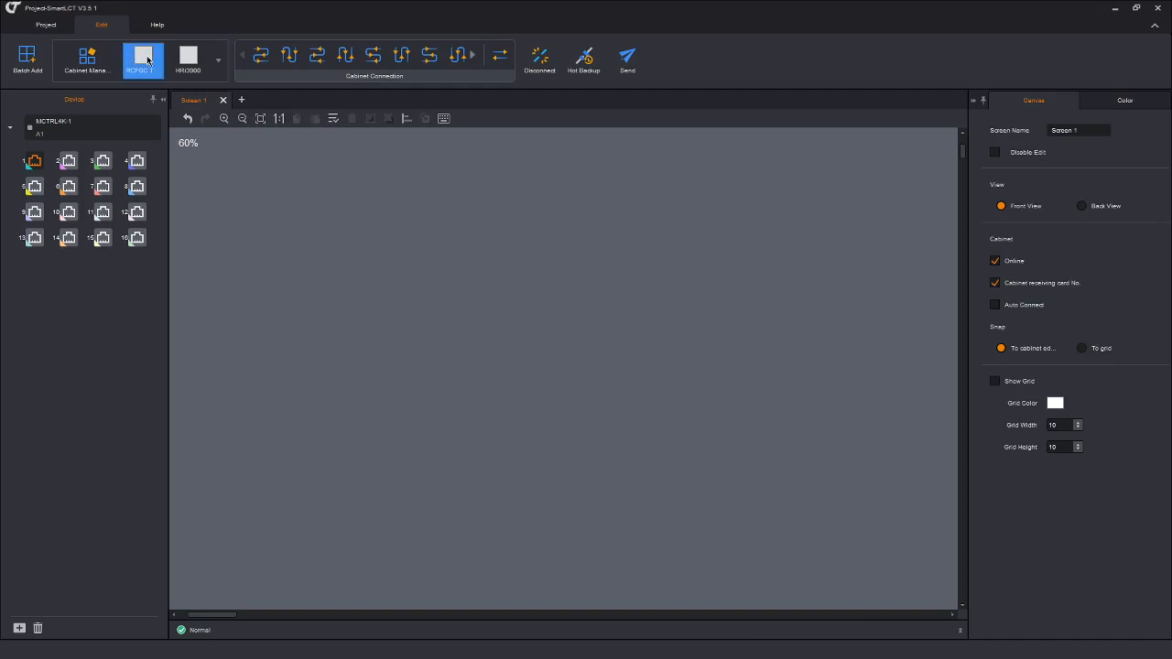